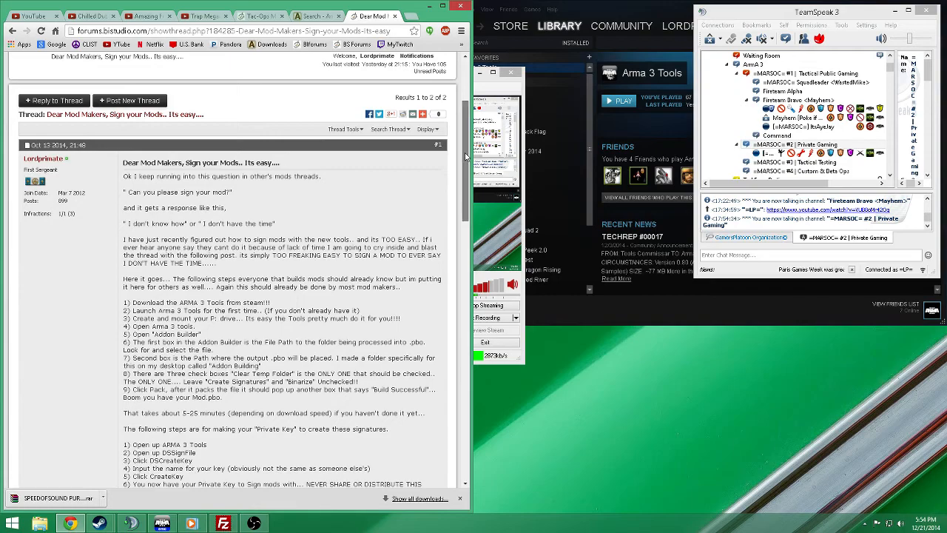
# Scroll through the BI forum thread 'Dear Mod Makers, Sign your Mods'
pyautogui.scroll(-3)
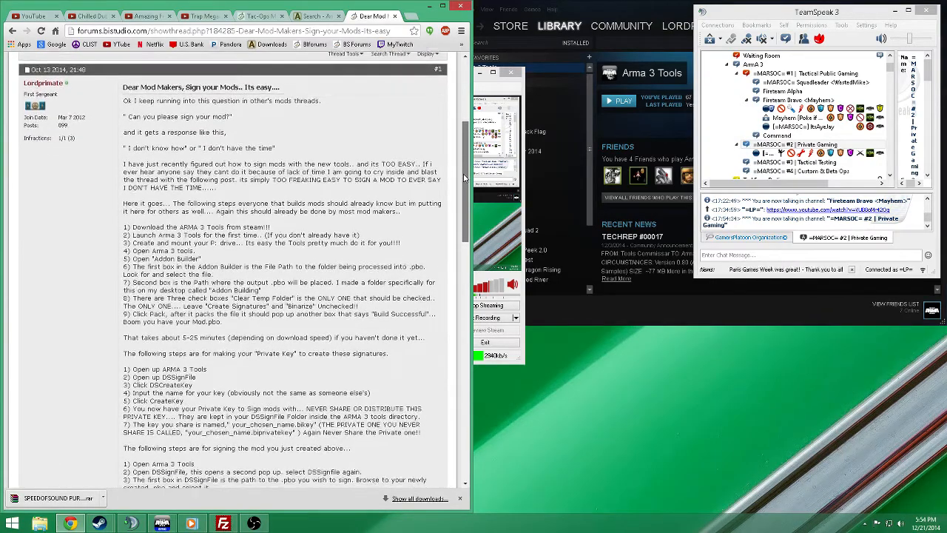
pyautogui.scroll(-3)
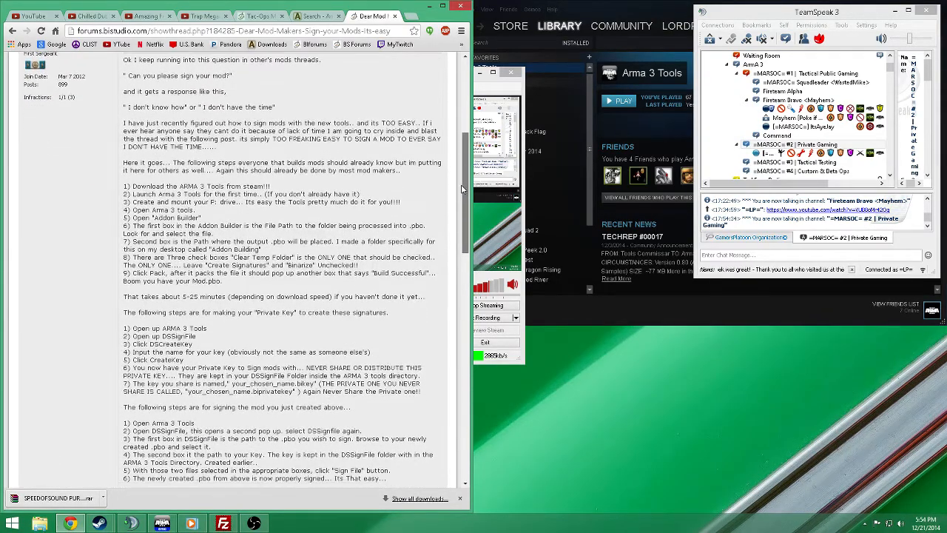
pyautogui.scroll(-3)
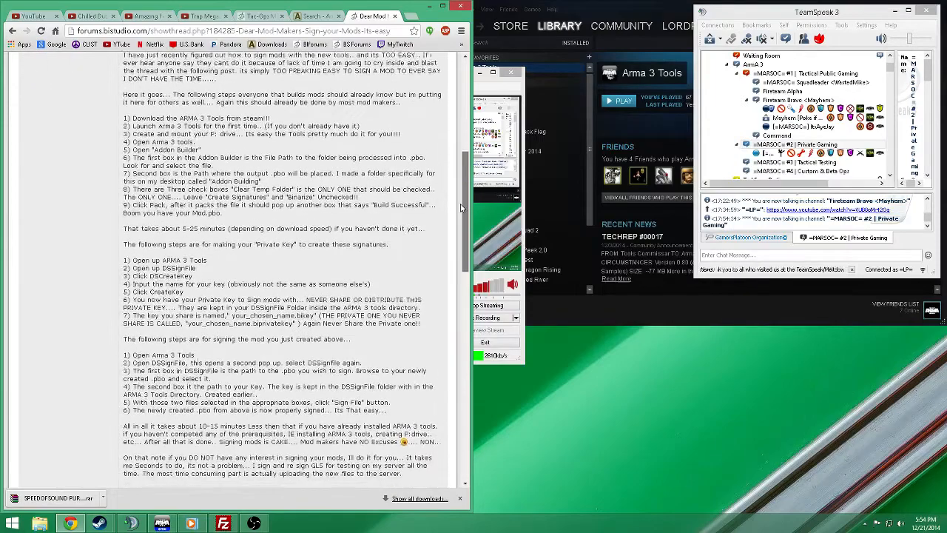
pyautogui.scroll(3)
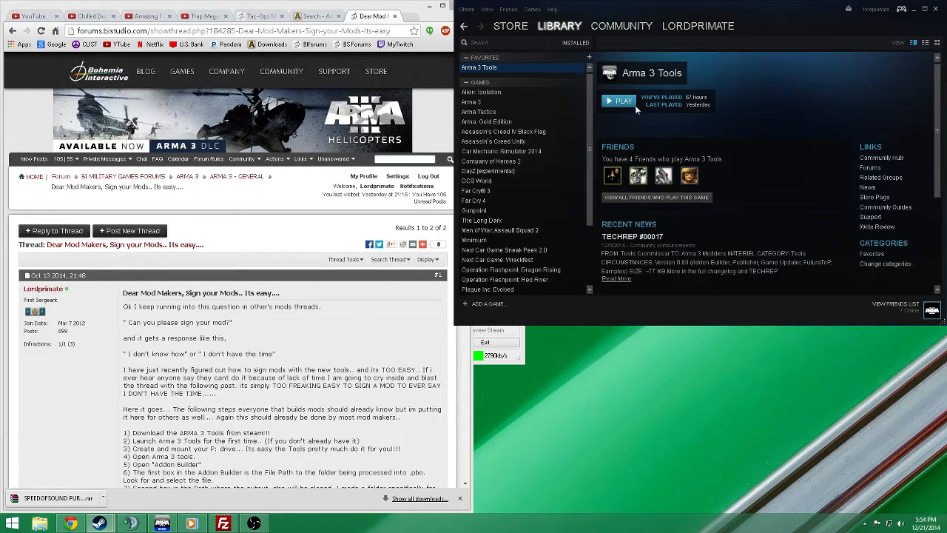
# Launch Arma 3 Tools from Steam, move the launcher aside, and start Addon Builder
pyautogui.click(619, 100)
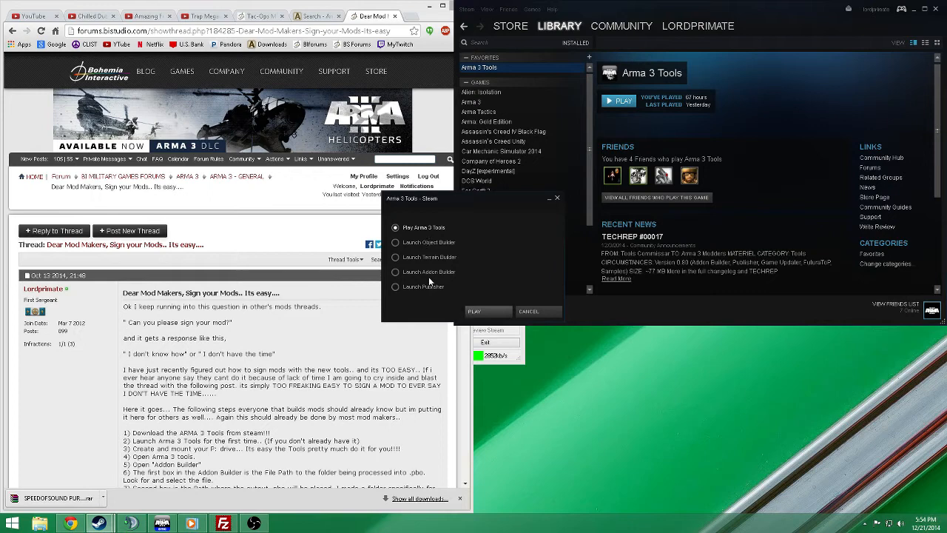
pyautogui.click(473, 311)
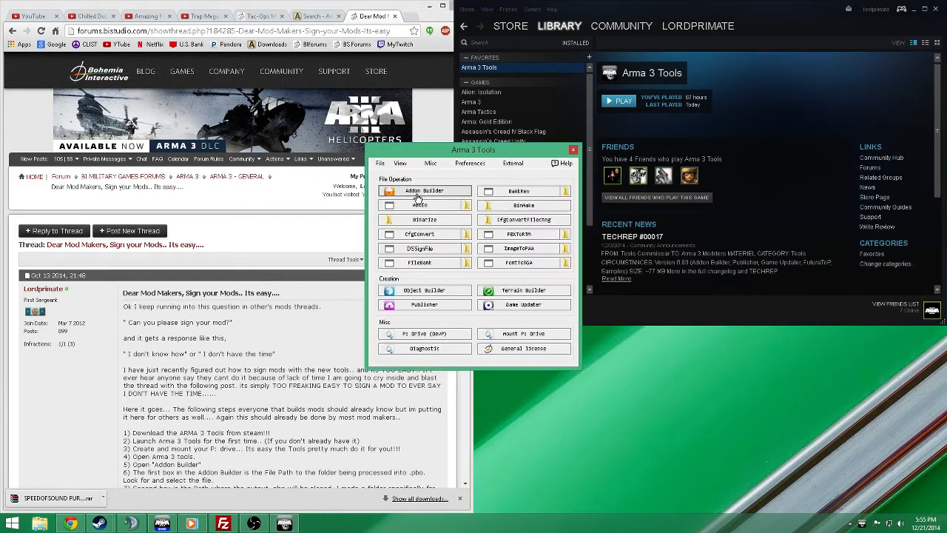
pyautogui.moveTo(473, 149); pyautogui.dragTo(634, 243)
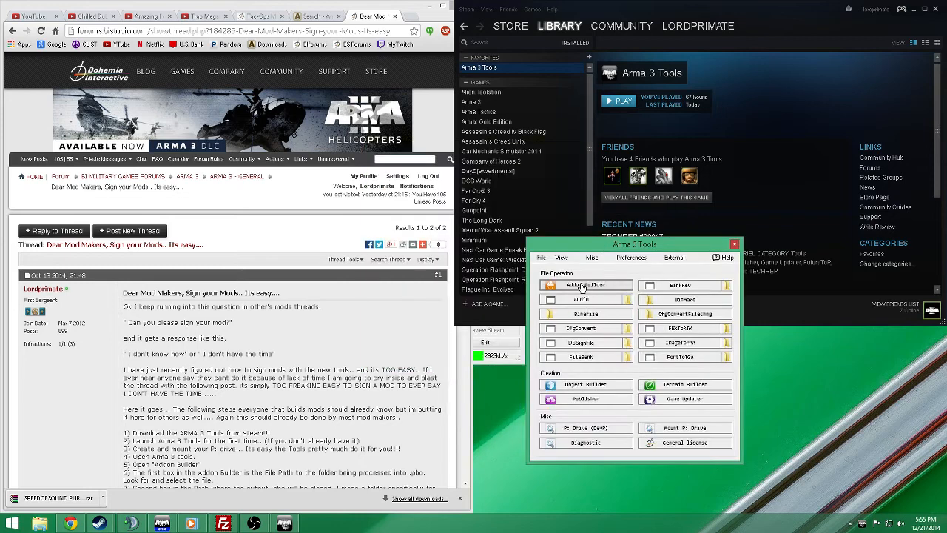
pyautogui.click(585, 284)
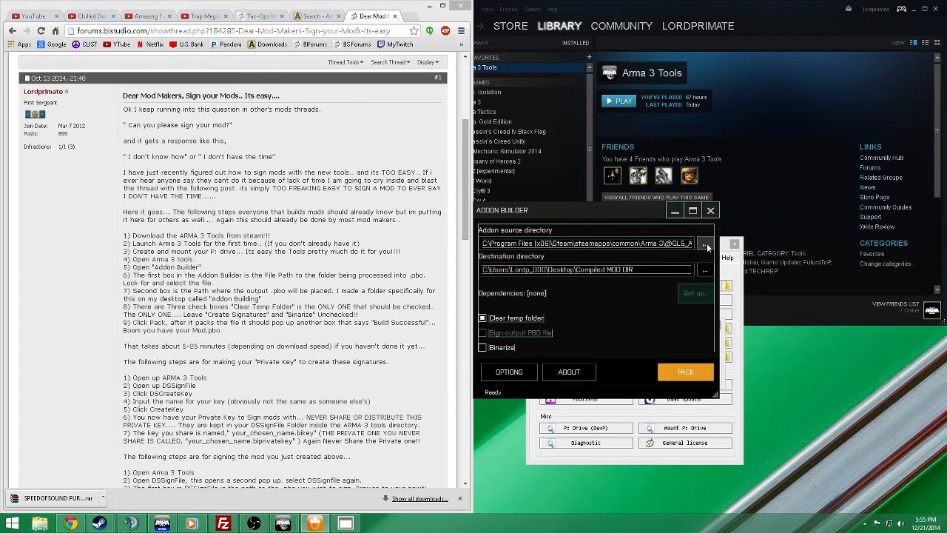
# Set the GLS_System mod as source and Compiled MOD DIR as destination
pyautogui.click(705, 244)
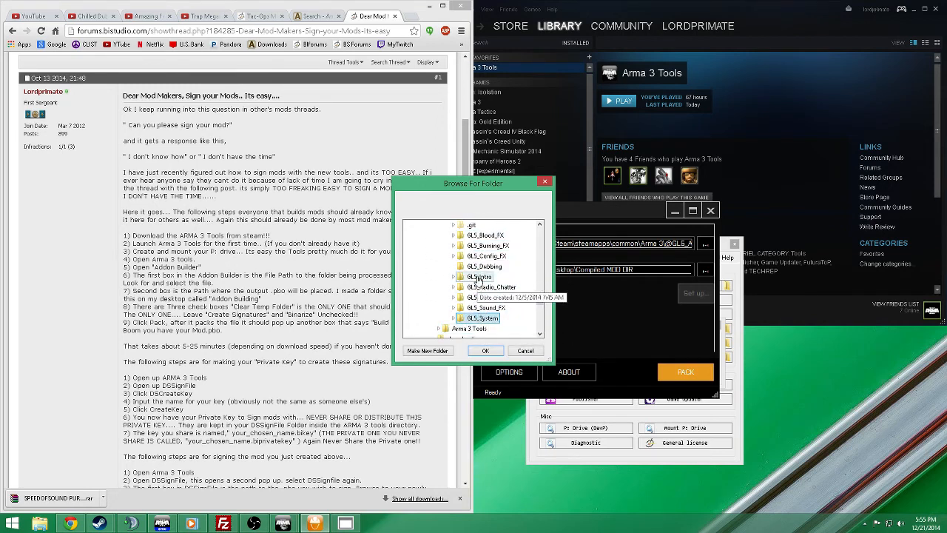
pyautogui.click(484, 350)
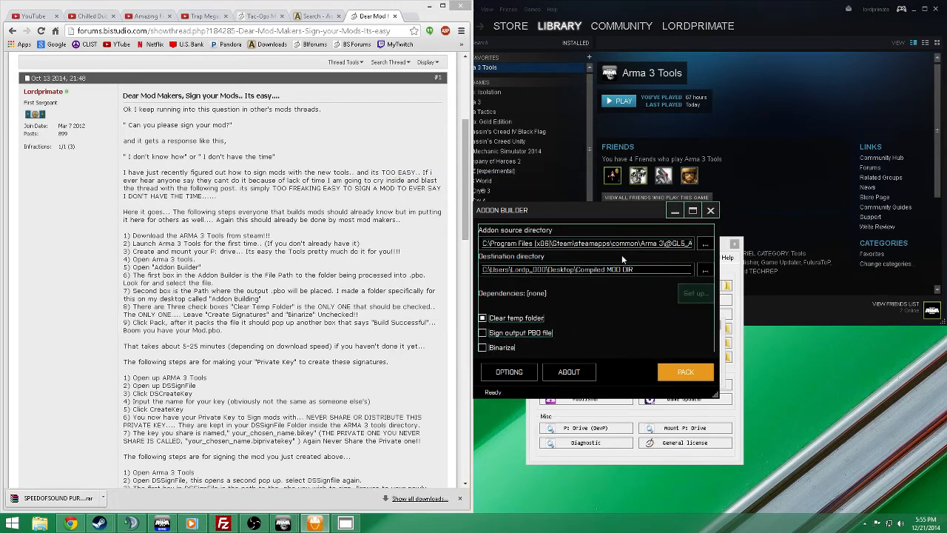
pyautogui.moveTo(549, 257)
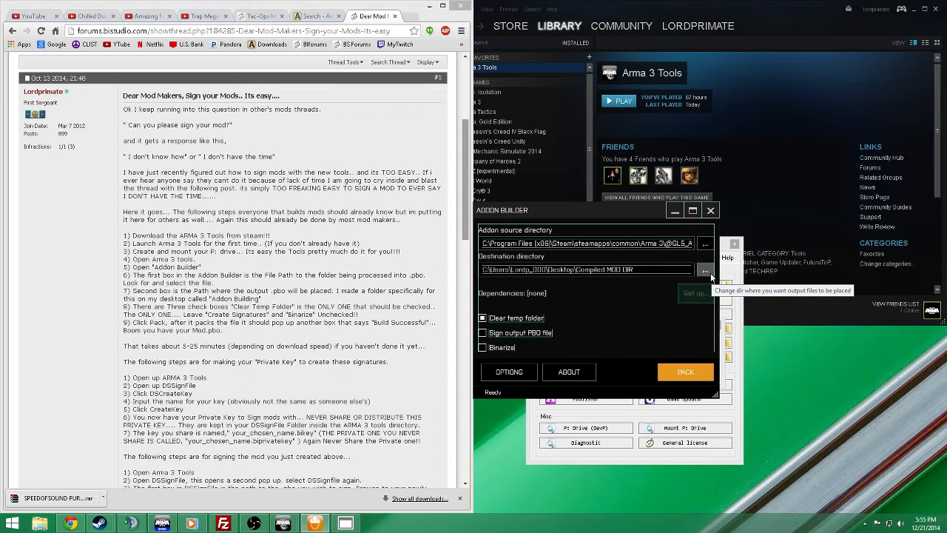
pyautogui.click(705, 269)
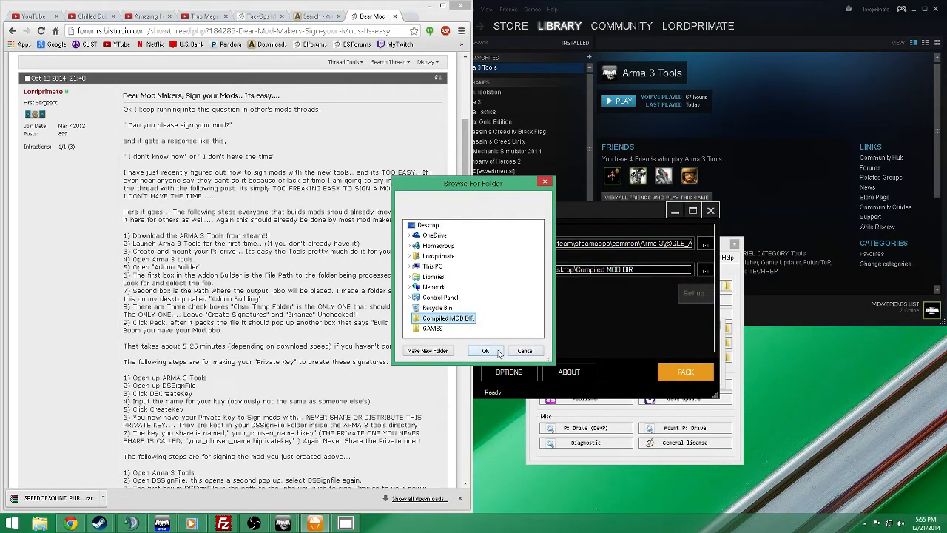
pyautogui.click(485, 350)
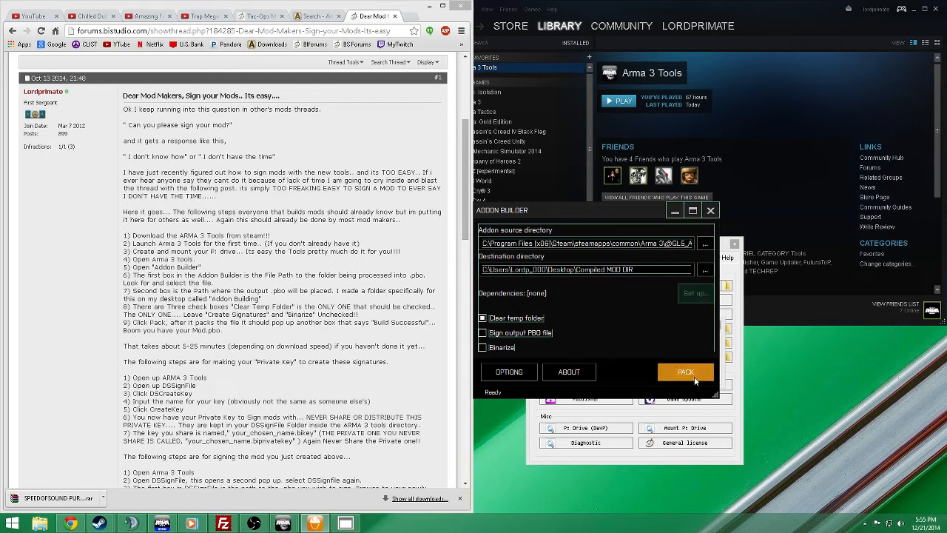
# Pack the mod into a PBO, dismiss the success notice, and check the output folder
pyautogui.click(684, 371)
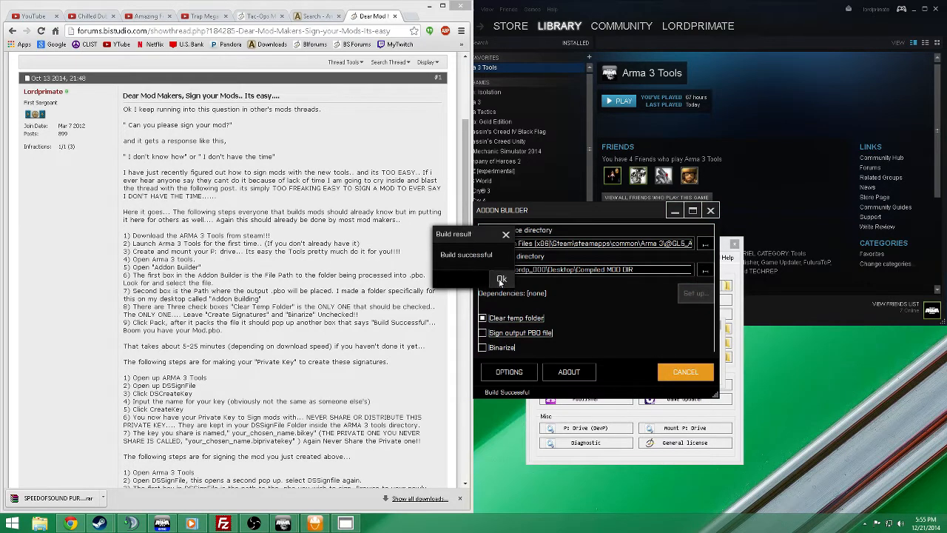
pyautogui.click(500, 279)
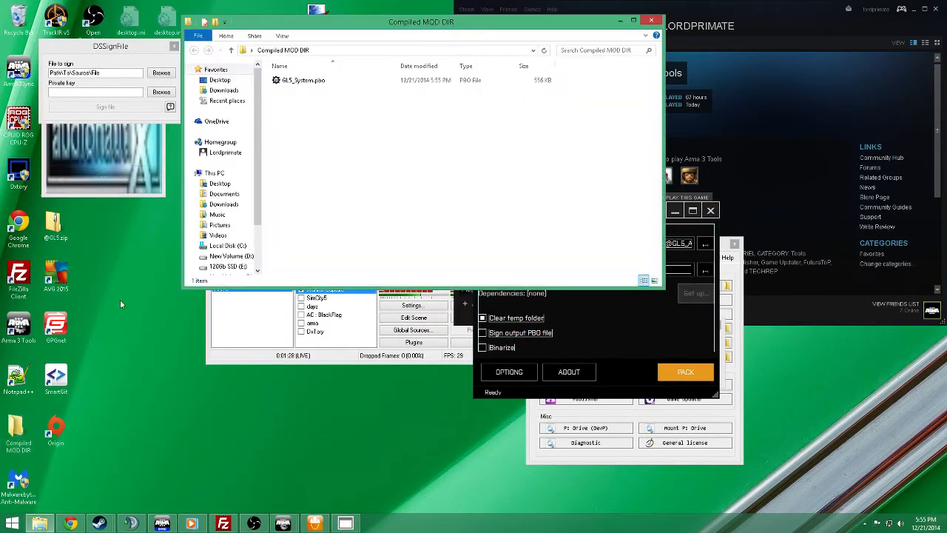
pyautogui.click(333, 79)
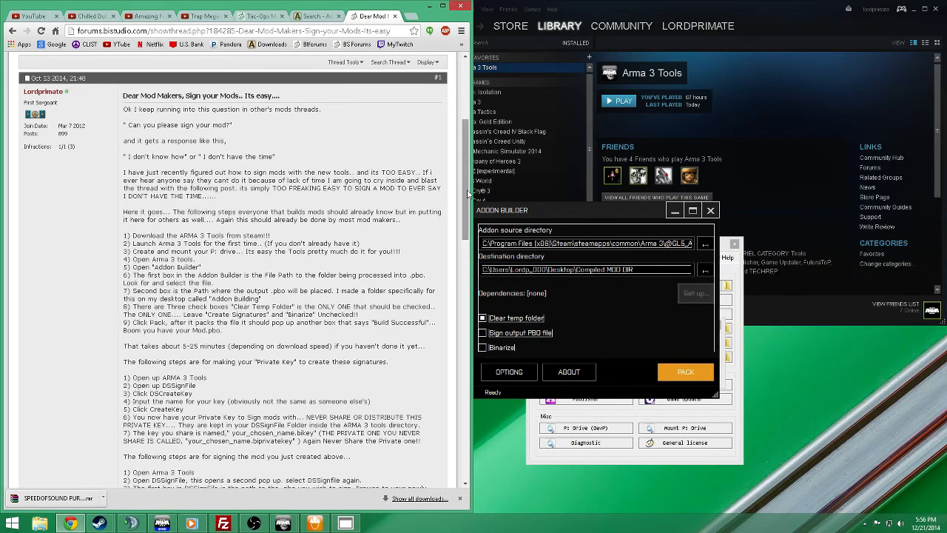
# Scroll the forum guide down to the private key creation steps
pyautogui.scroll(-3)
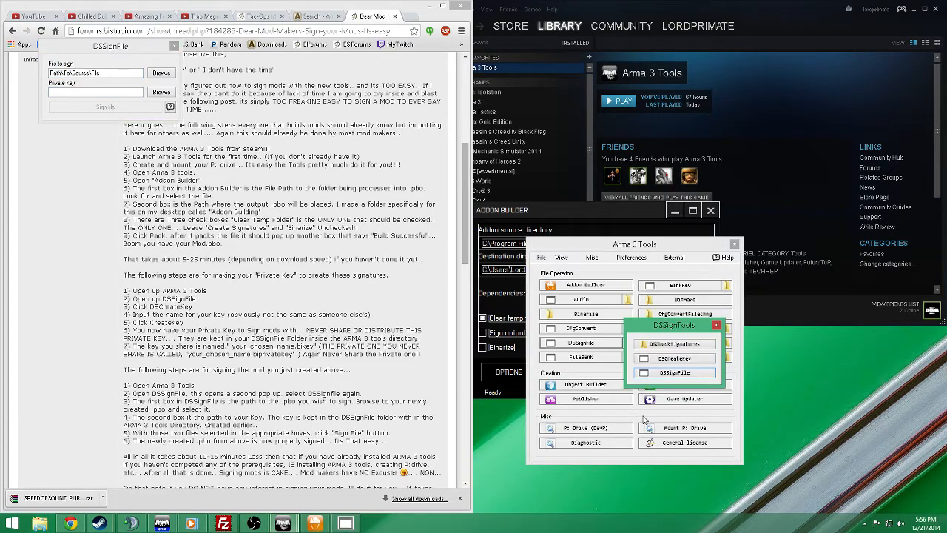
# Open DSCreateKey, then close it without entering a key name
pyautogui.click(674, 357)
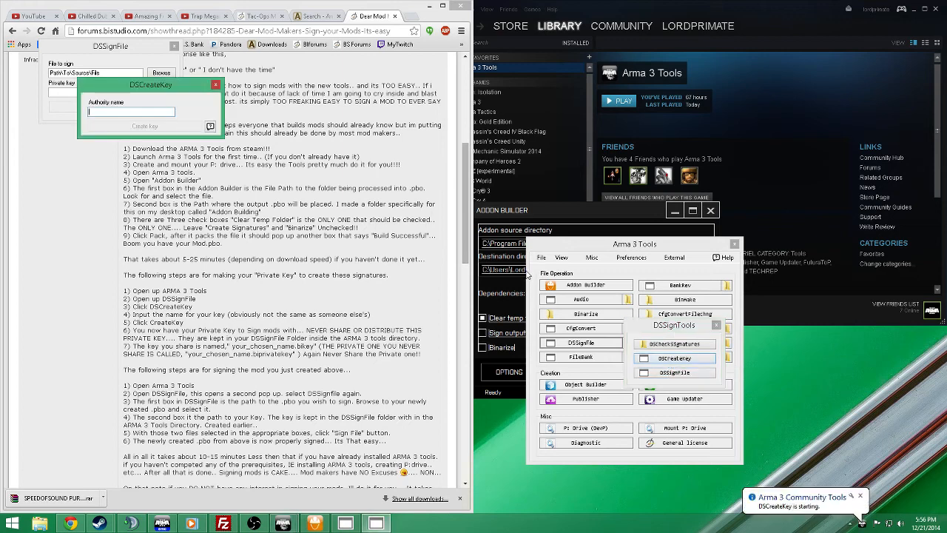
pyautogui.click(131, 112)
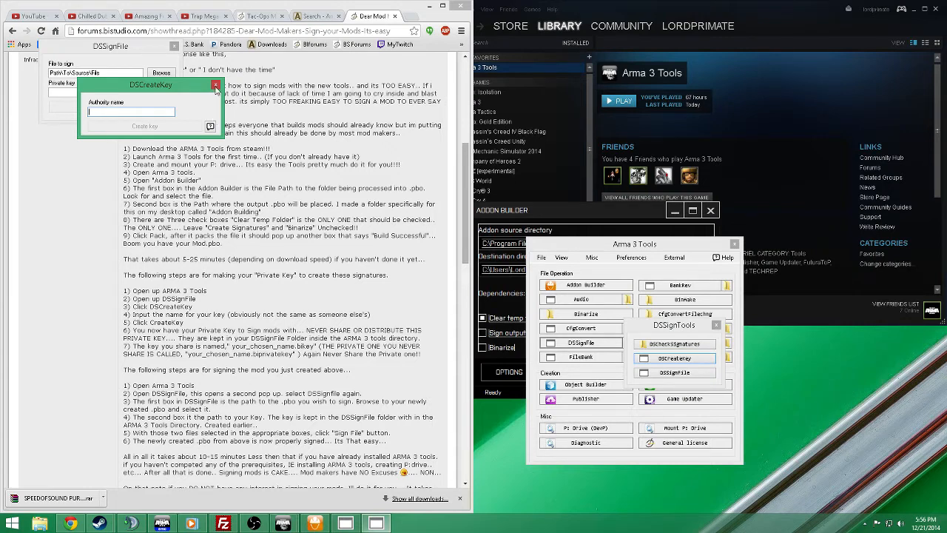
pyautogui.click(215, 84)
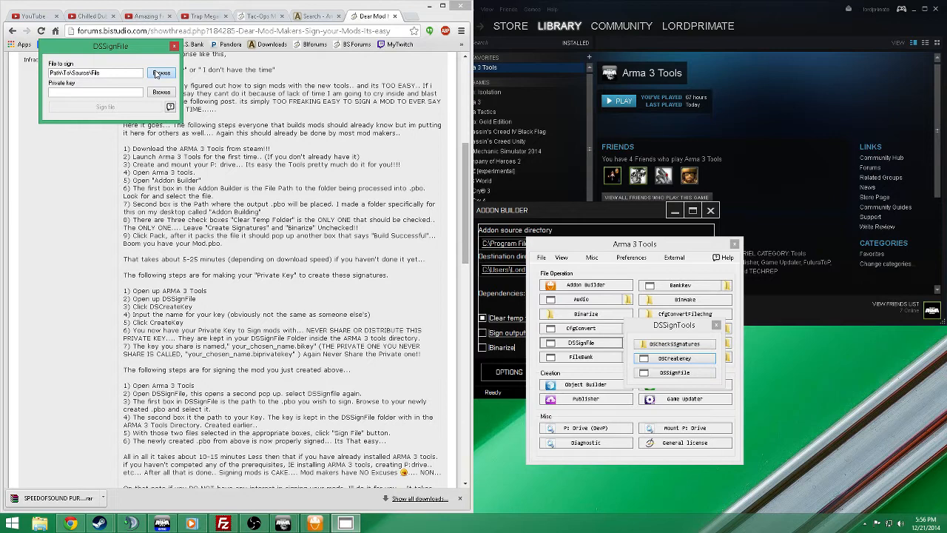
# Select a GL5 addon PBO as the file to sign
pyautogui.click(161, 72)
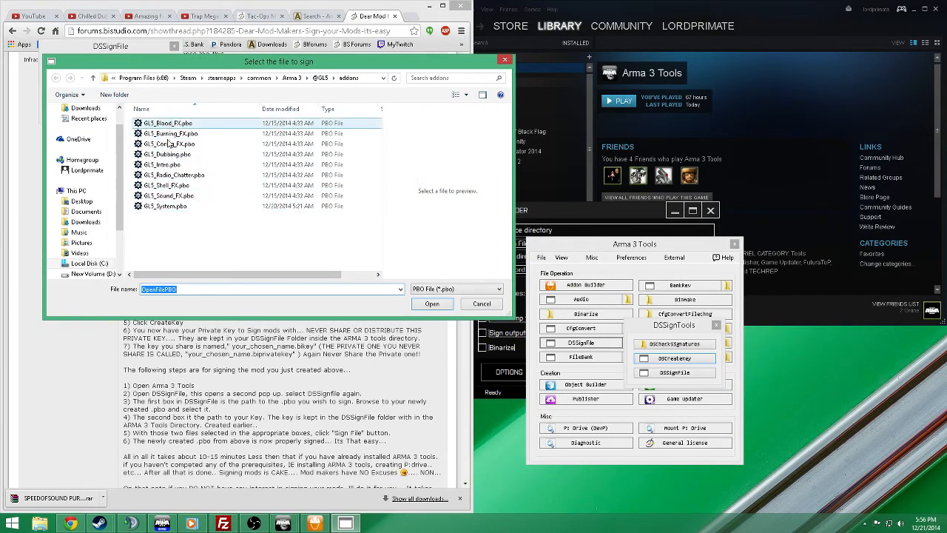
pyautogui.click(170, 195)
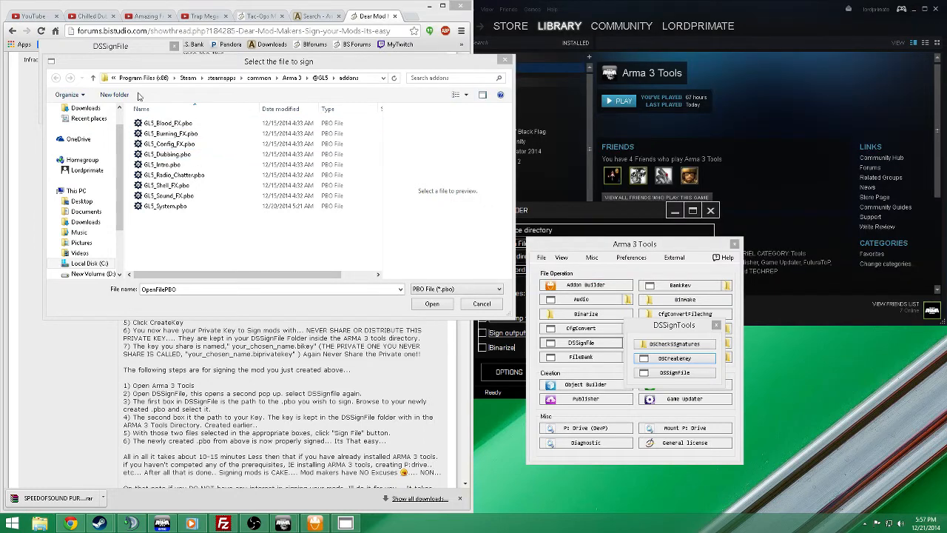
pyautogui.click(175, 175)
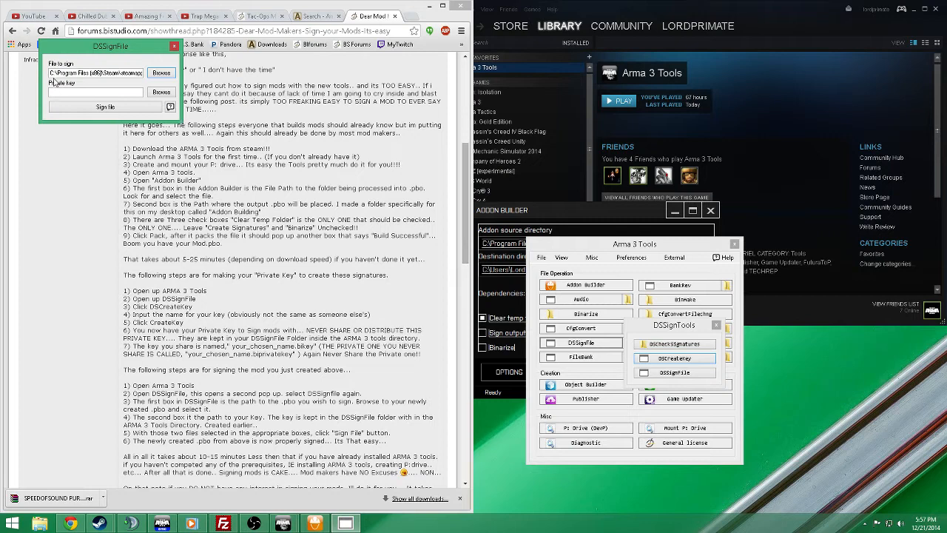
# Load the private key from Arma 3 Tools\DSSignFile and sign the PBO
pyautogui.click(160, 92)
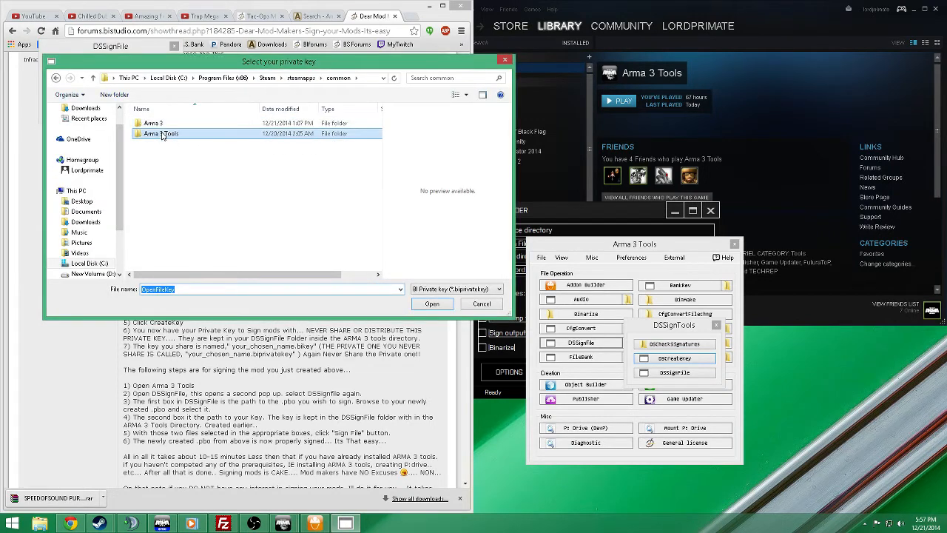
pyautogui.doubleClick(161, 133)
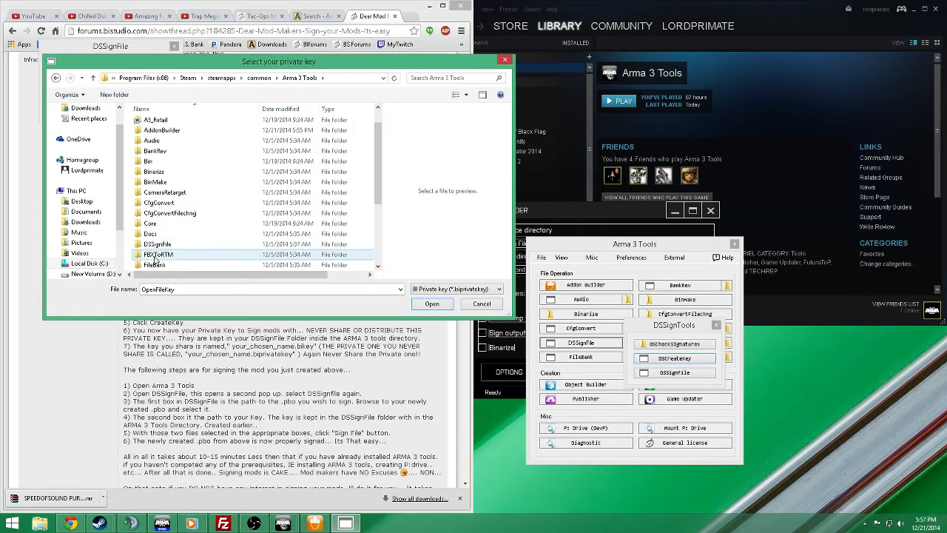
pyautogui.doubleClick(158, 244)
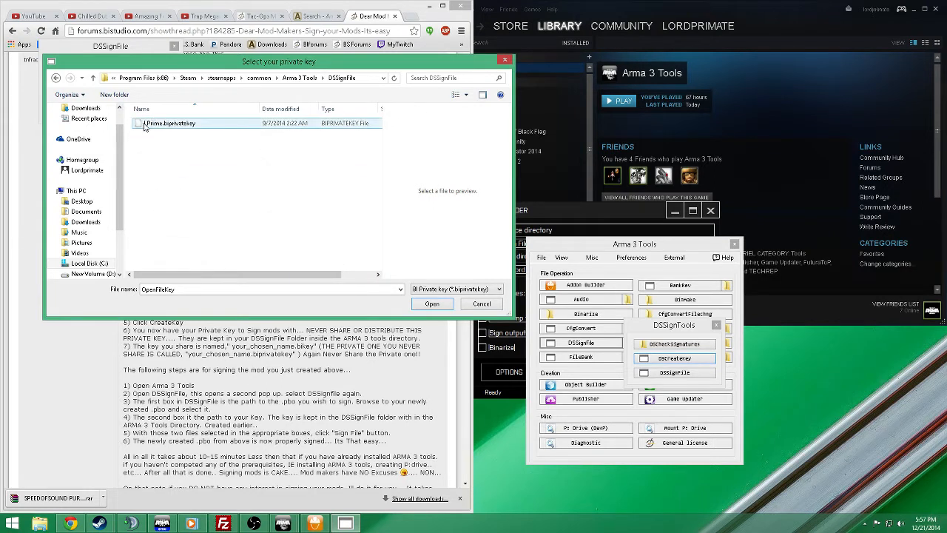
pyautogui.moveTo(181, 123)
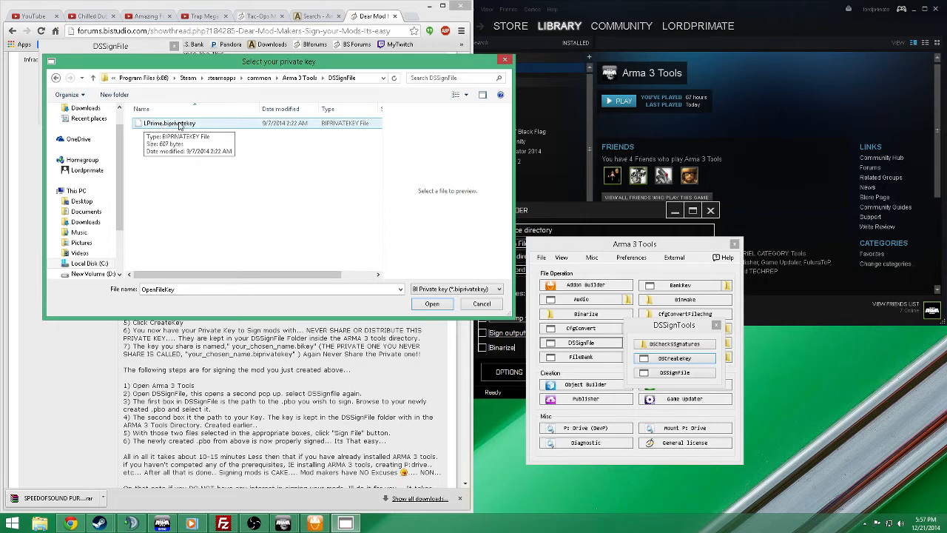
pyautogui.moveTo(167, 125)
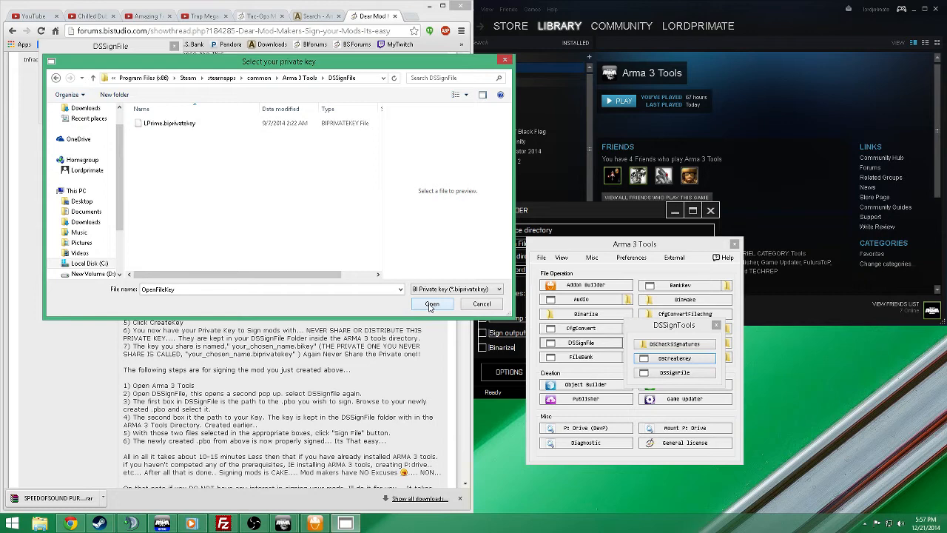
pyautogui.click(432, 304)
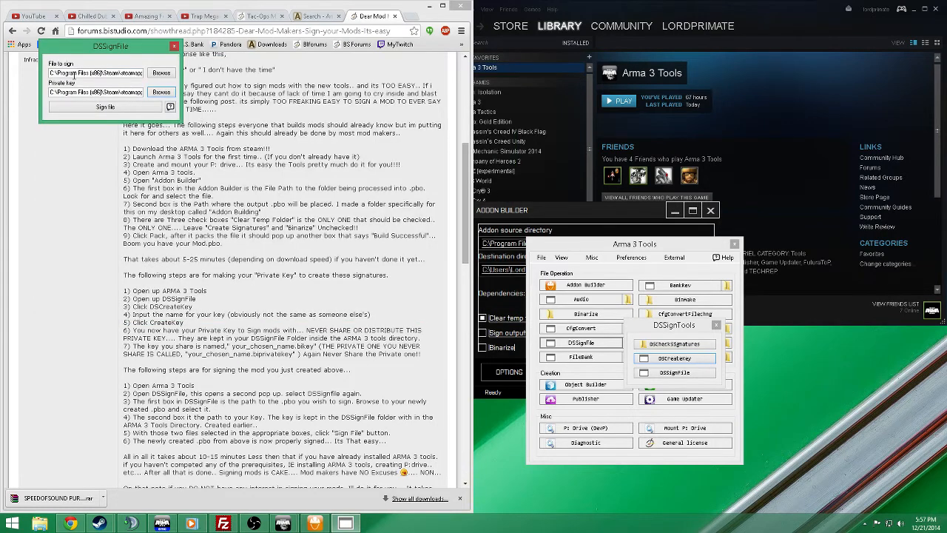
pyautogui.click(105, 107)
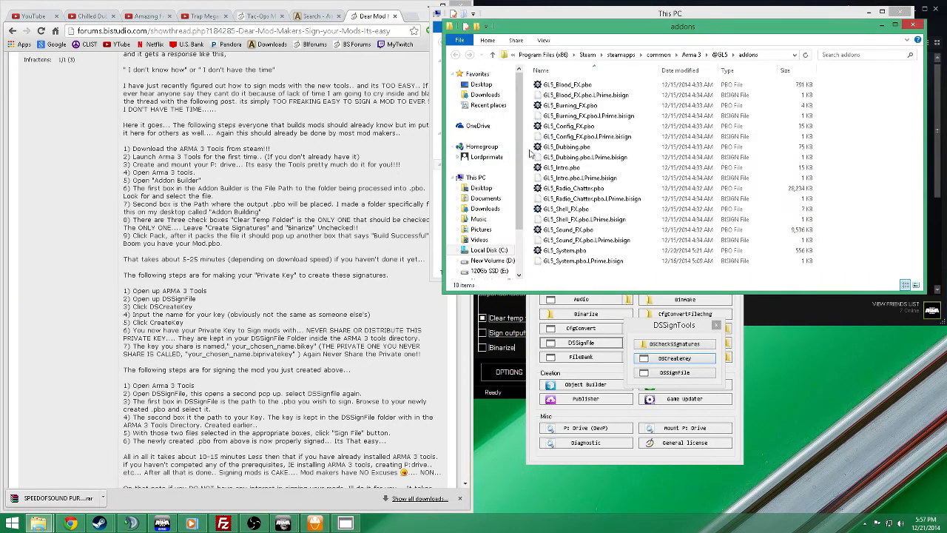
pyautogui.click(581, 260)
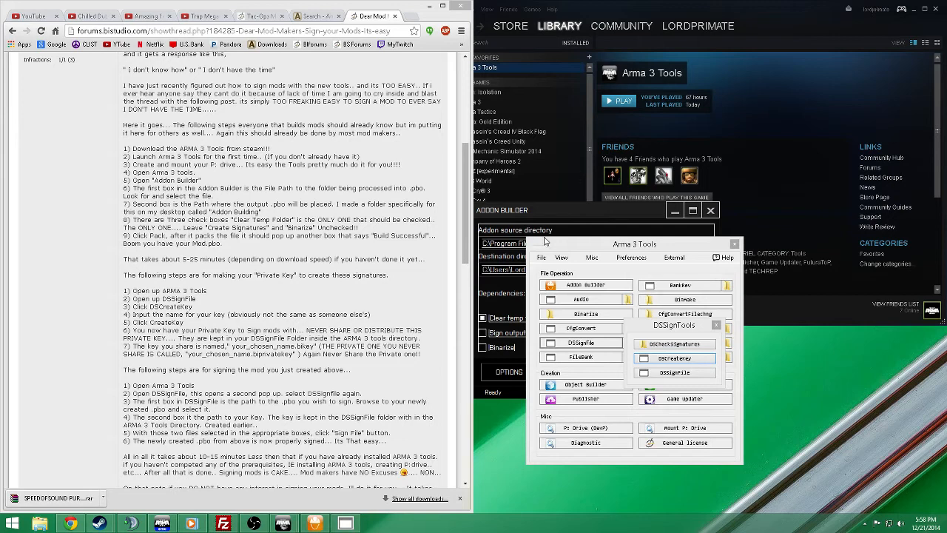
pyautogui.moveTo(446, 310)
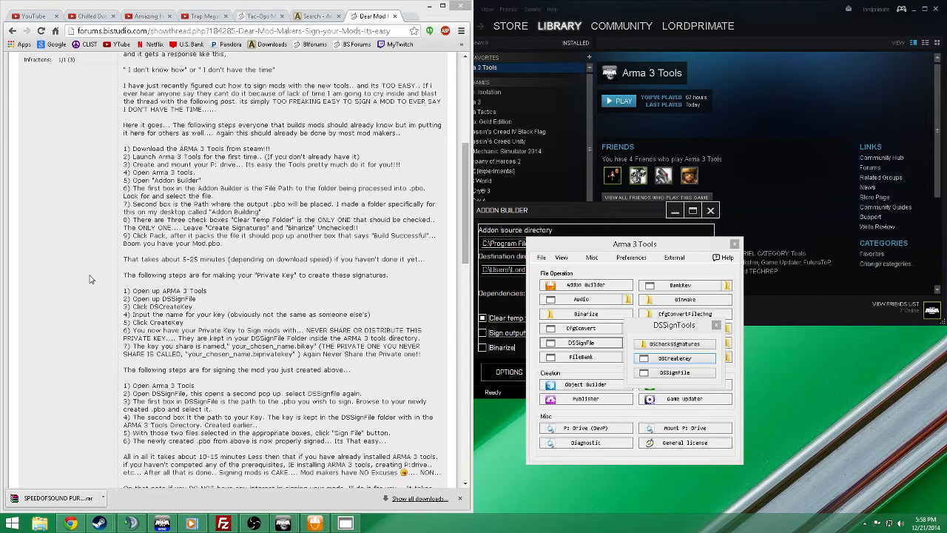
pyautogui.moveTo(71, 397)
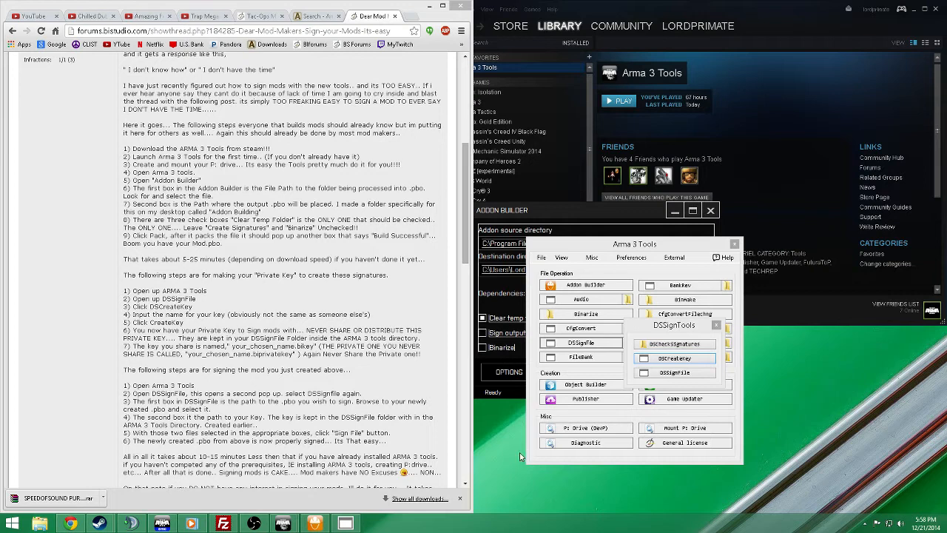
pyautogui.moveTo(459, 425)
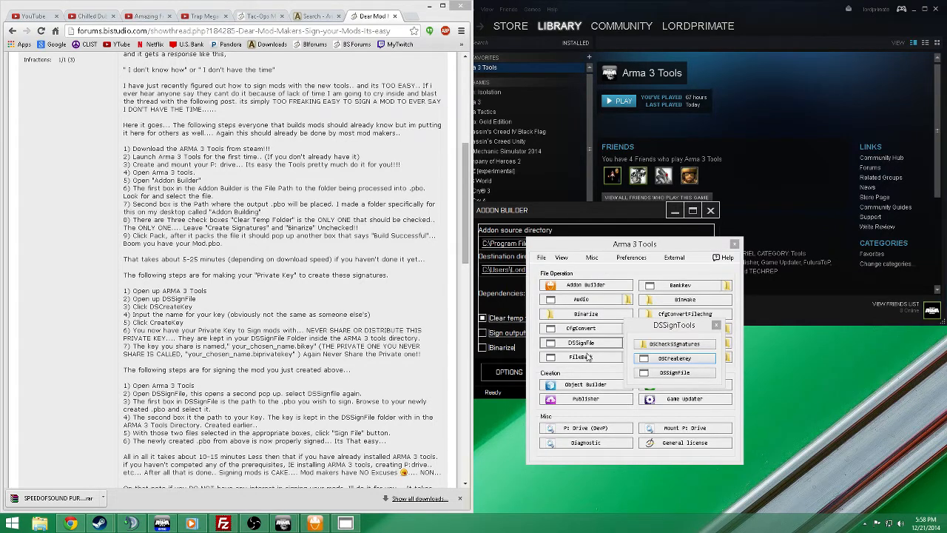
pyautogui.moveTo(850, 392)
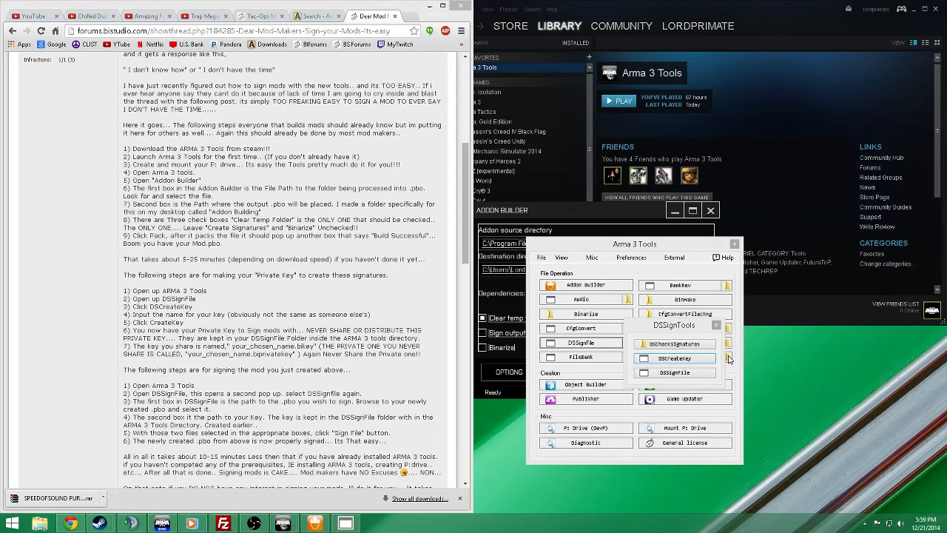
pyautogui.moveTo(645, 331)
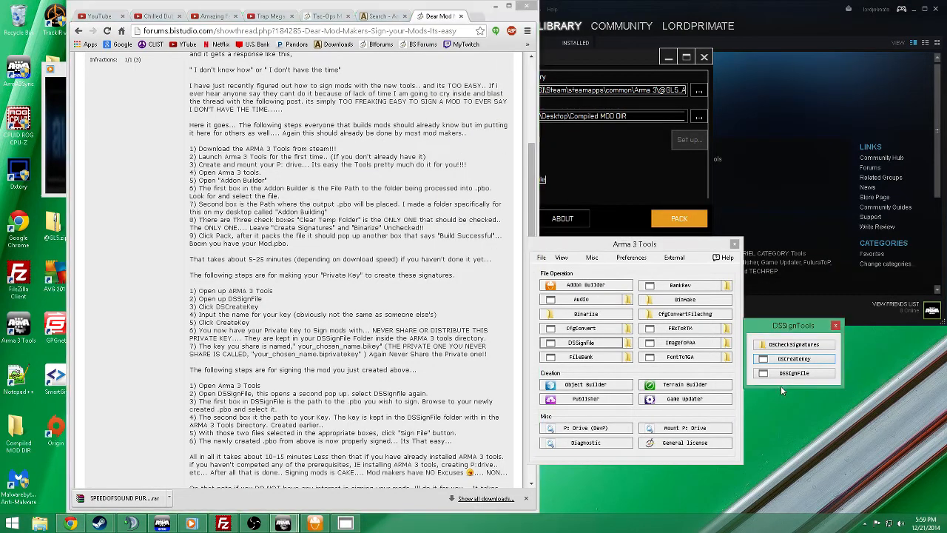
# Launch DSSignFile again from the DSSignTools panel
pyautogui.click(793, 373)
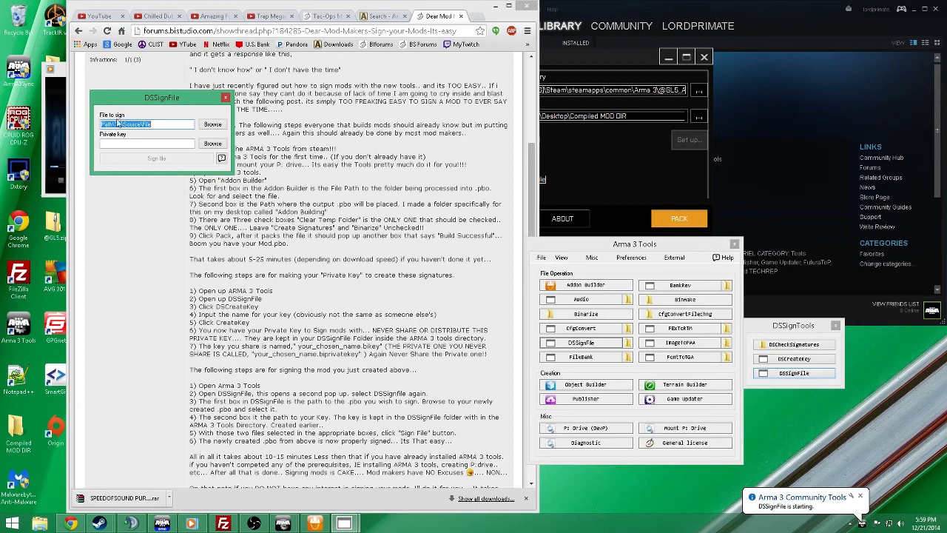